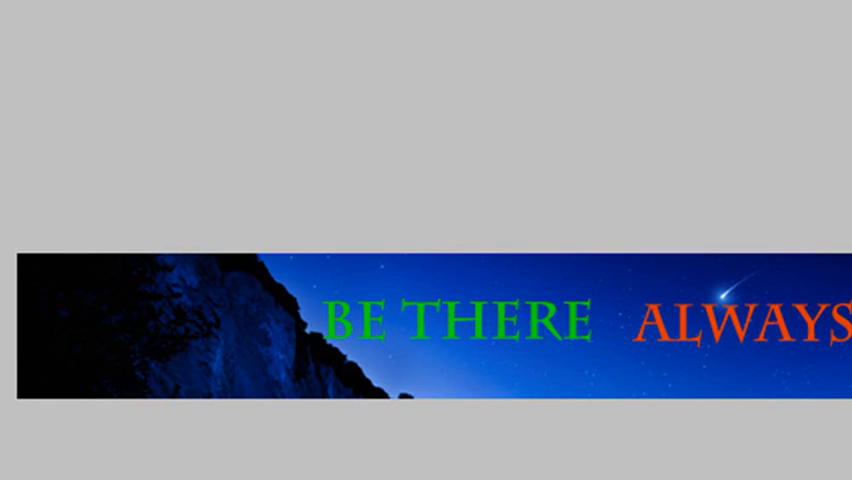
# Switch from the banner to the istbtn.jpg icon-sheet document
pyautogui.click(20, 48)
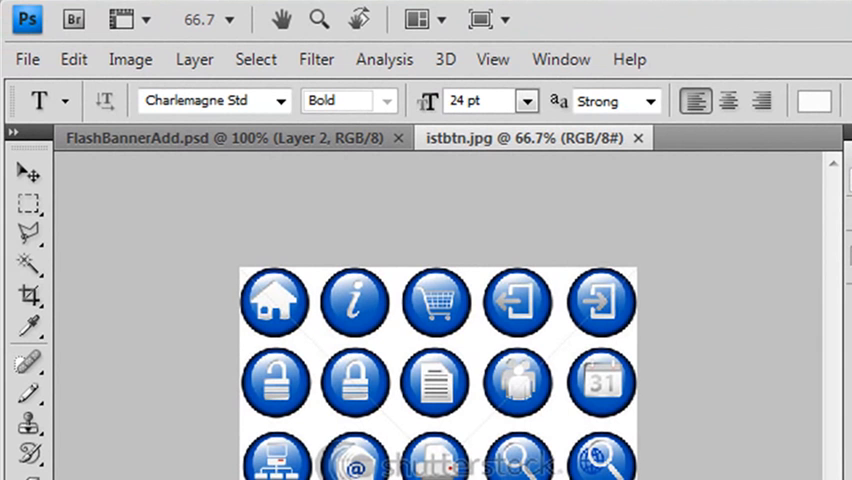
# Pick the Rectangular Marquee and zoom the icon sheet to 100%
pyautogui.click(28, 204)
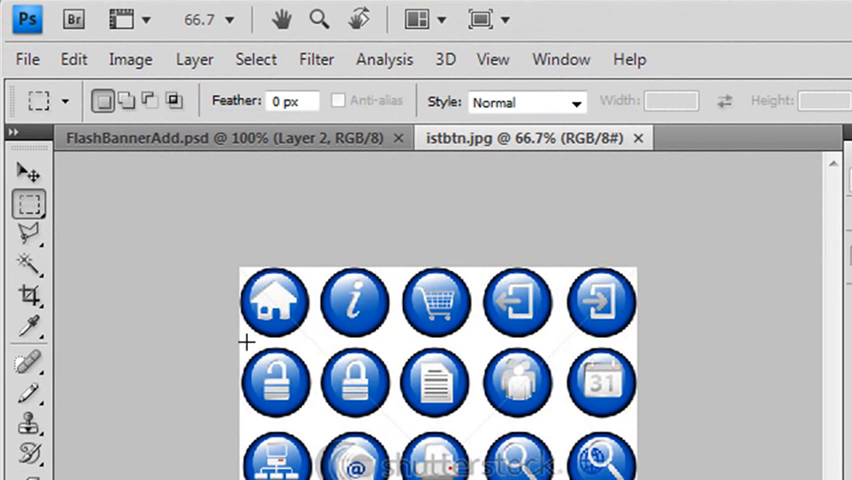
pyautogui.moveTo(248, 344); pyautogui.dragTo(316, 424)
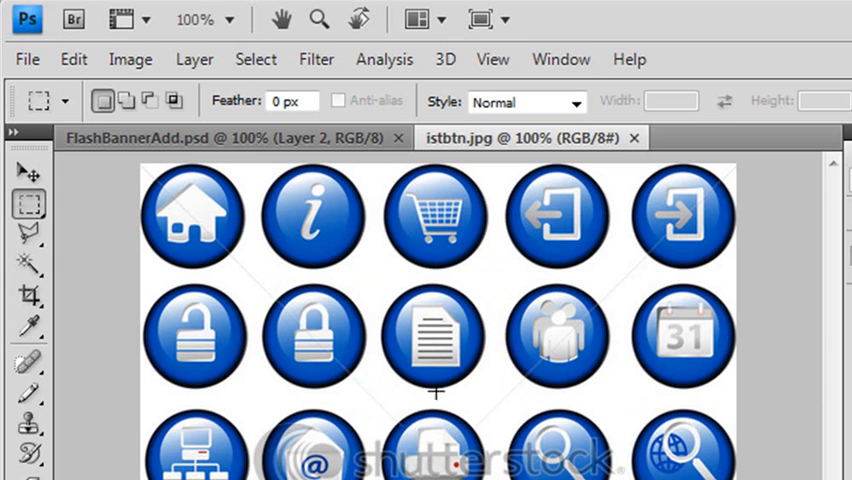
pyautogui.moveTo(330, 364)
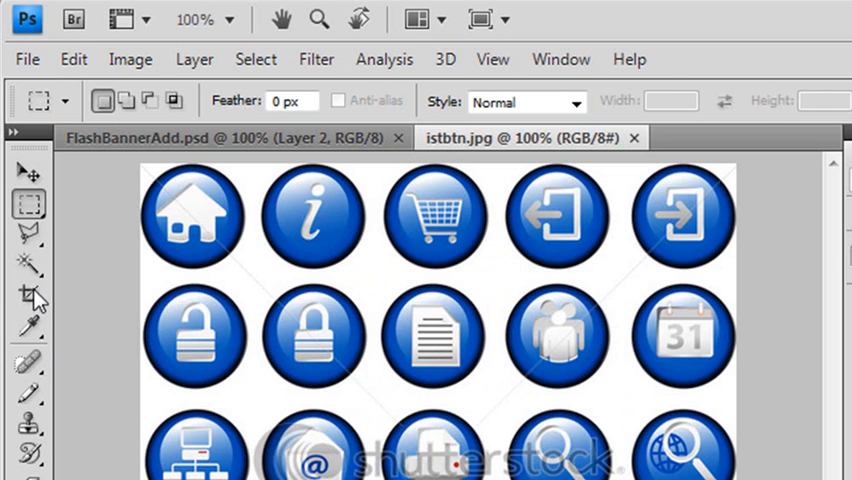
# Crop the icon sheet down to just the blue document button
pyautogui.click(30, 296)
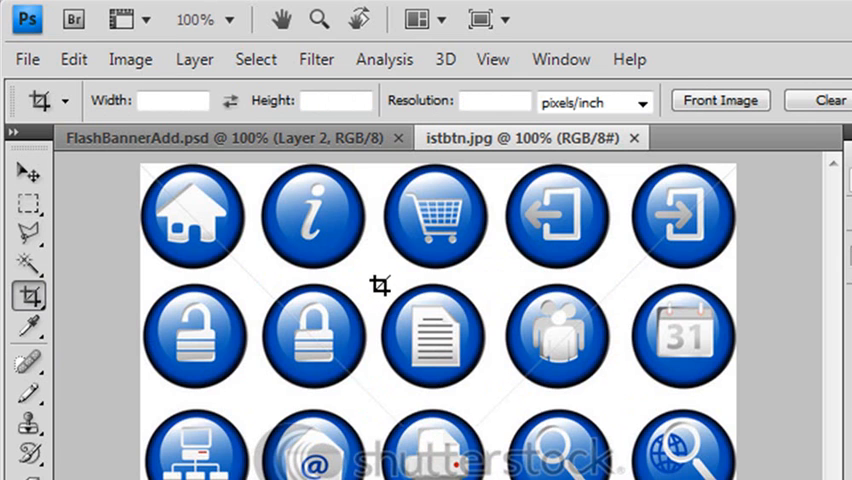
pyautogui.moveTo(376, 288); pyautogui.dragTo(498, 396)
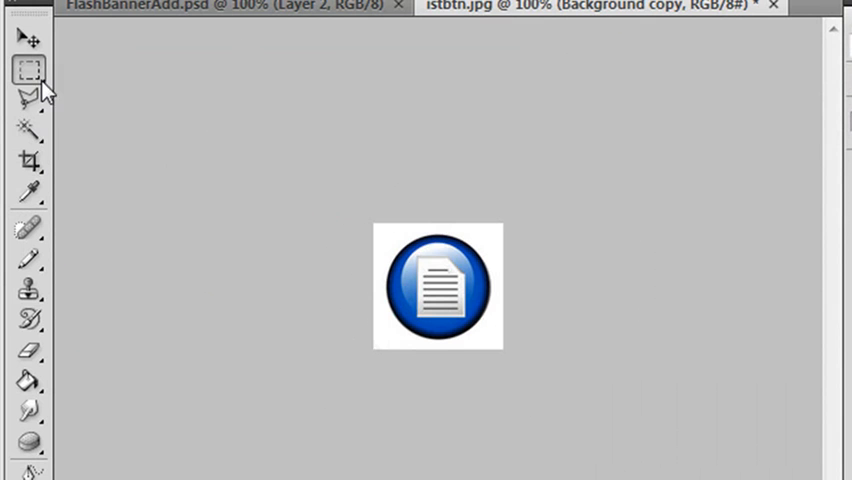
# Elliptically select the round button, invert and delete the white corners for transparency
pyautogui.click(28, 70)
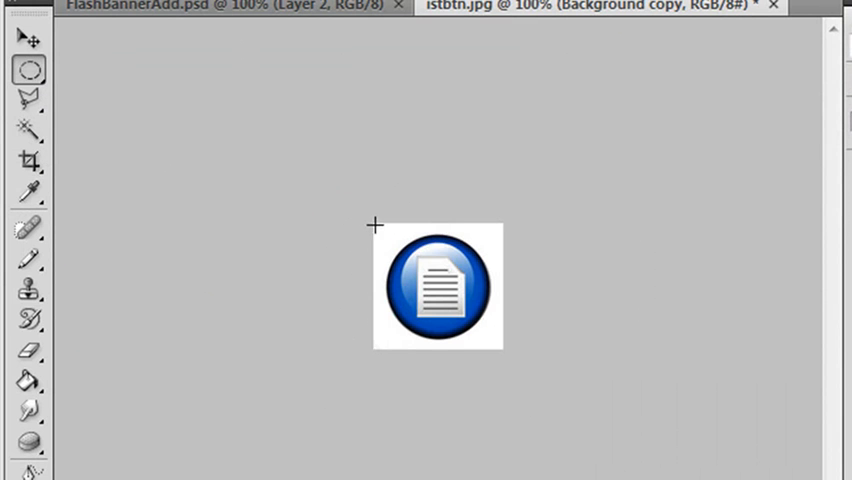
pyautogui.moveTo(376, 224); pyautogui.dragTo(484, 336)
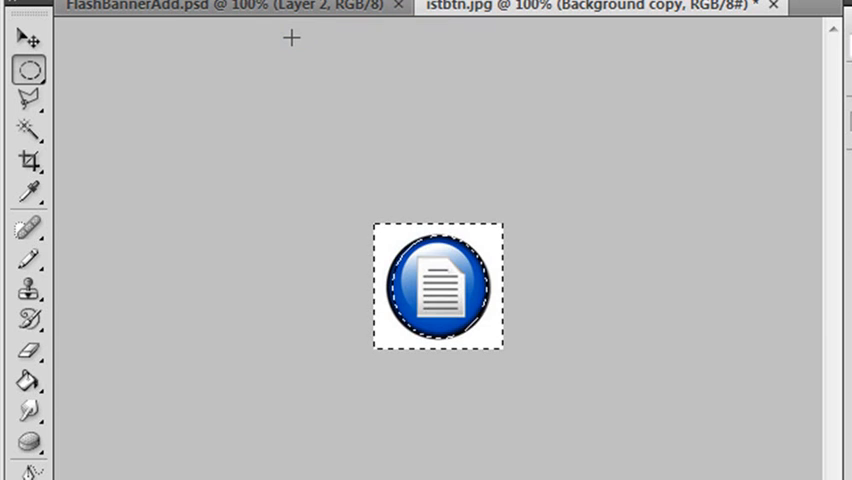
pyautogui.press('Delete')
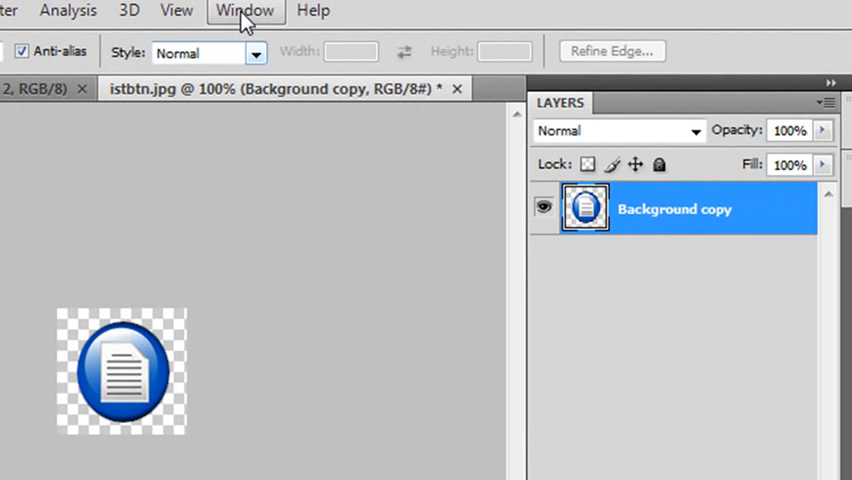
# Revert via History to the Open state, restoring the full icon sheet for the next crop
pyautogui.click(244, 12)
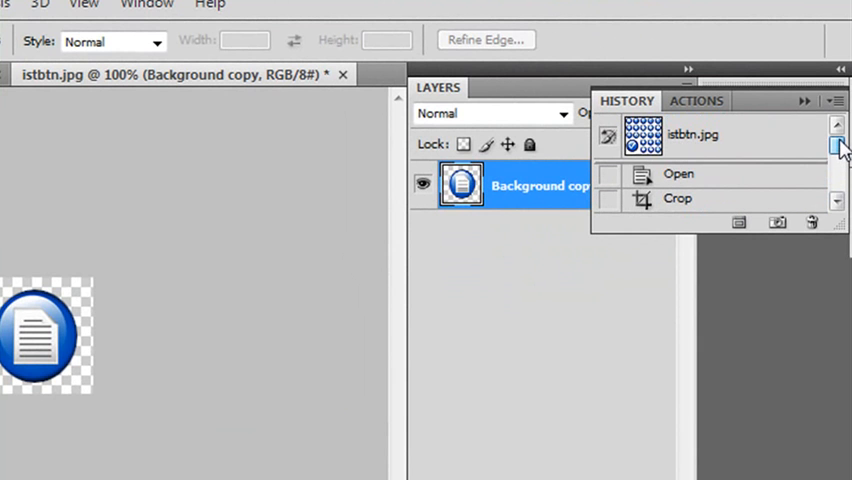
pyautogui.click(680, 172)
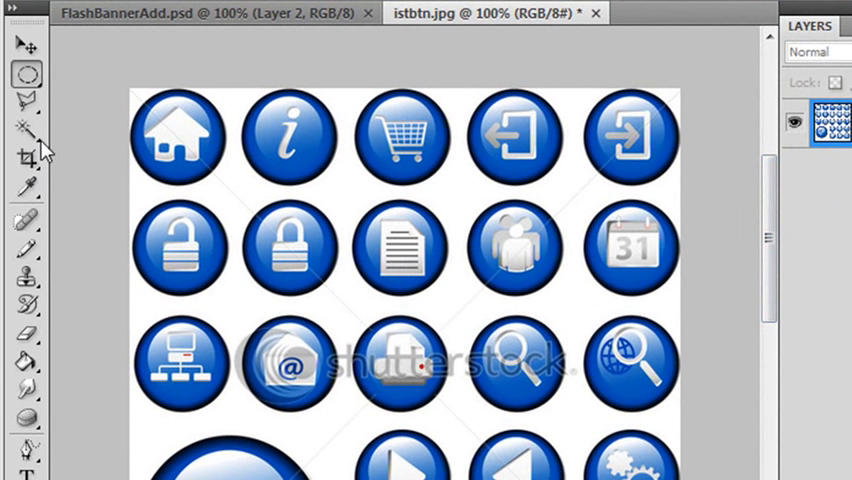
pyautogui.click(28, 160)
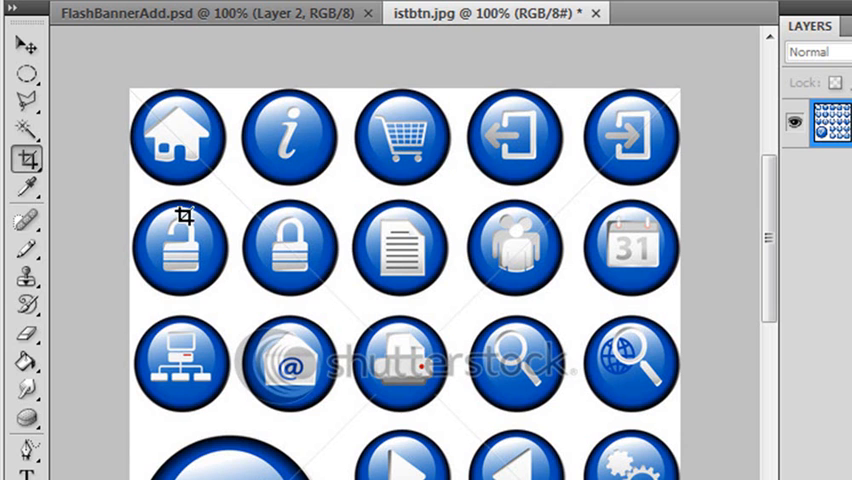